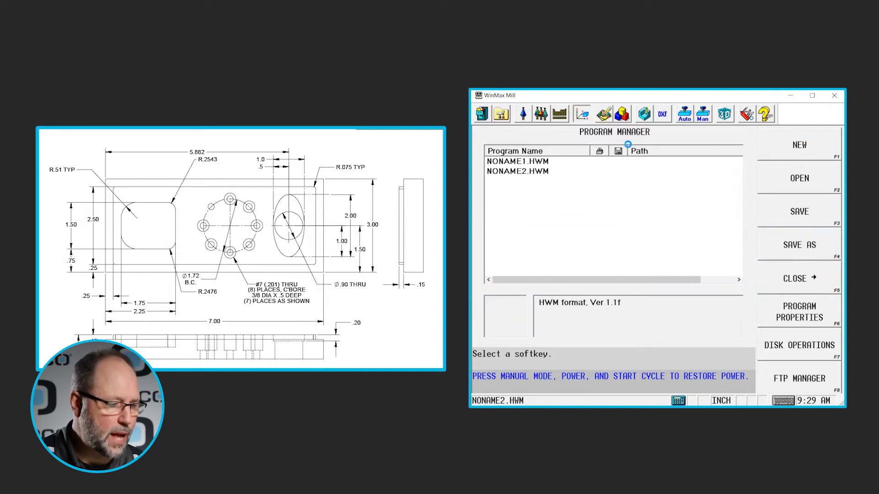
- Set the stock geometry to a BOX stock type in Part Setup
left_click(581, 114)
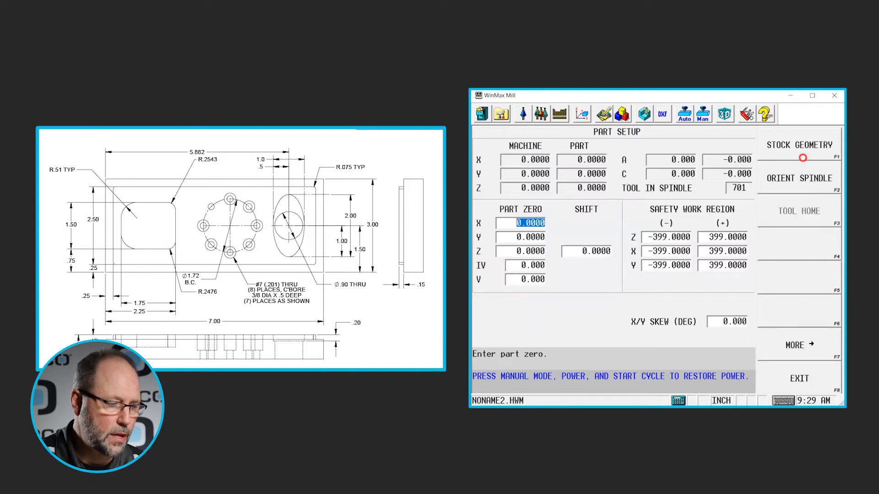
left_click(798, 146)
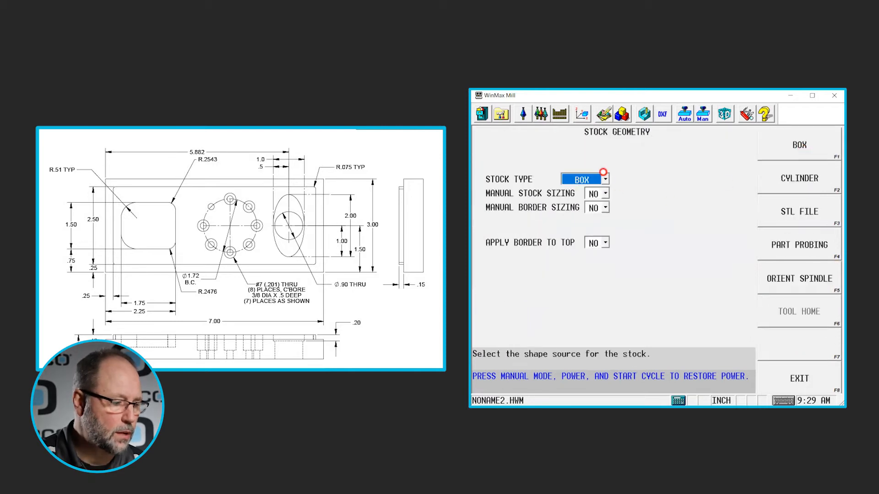
left_click(595, 193)
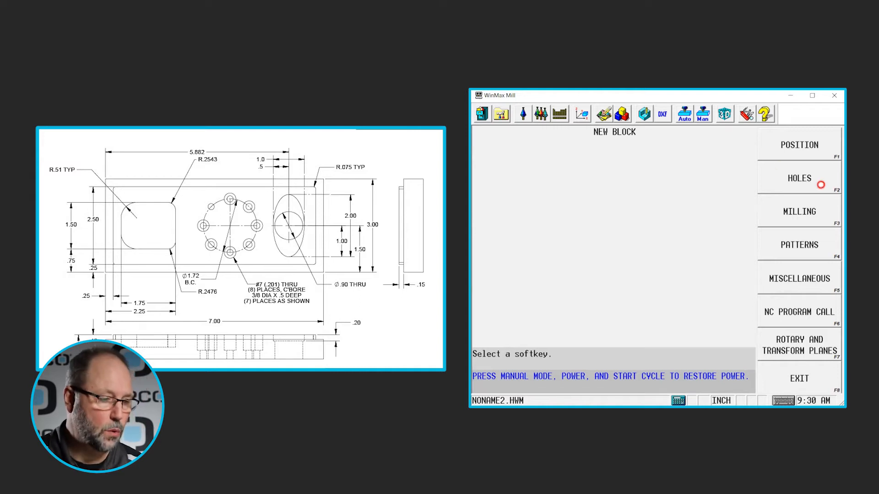
- Add a center drill operation with Z start 0.1 in a new holes block
left_click(798, 178)
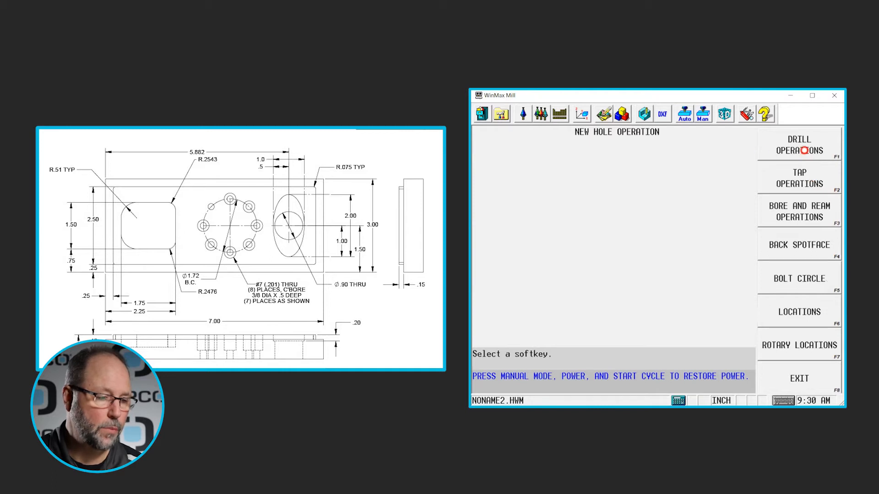
left_click(799, 145)
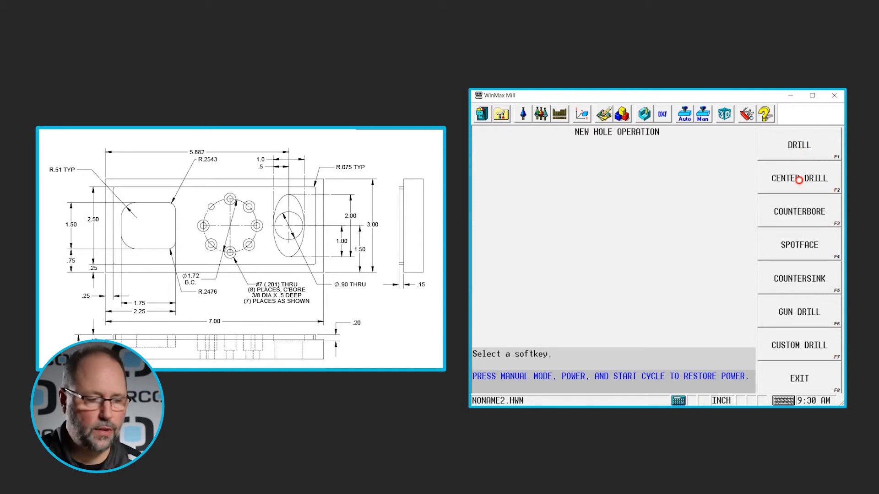
left_click(798, 178)
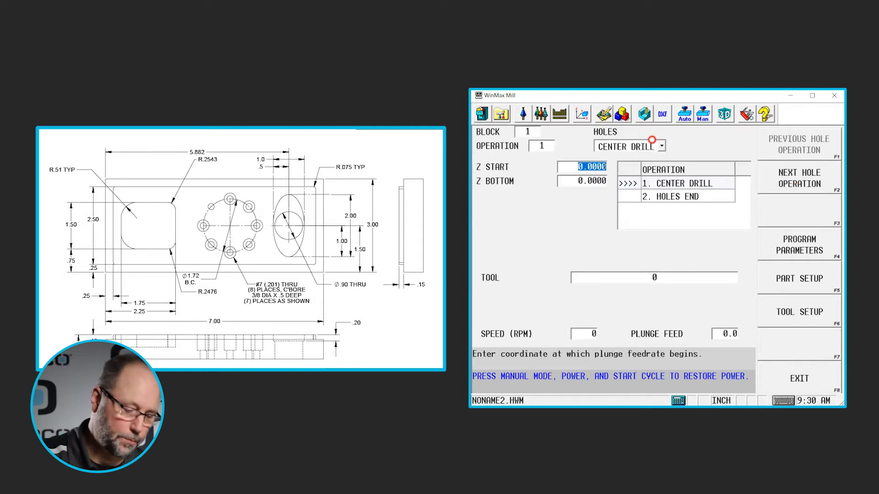
type("0.1000")
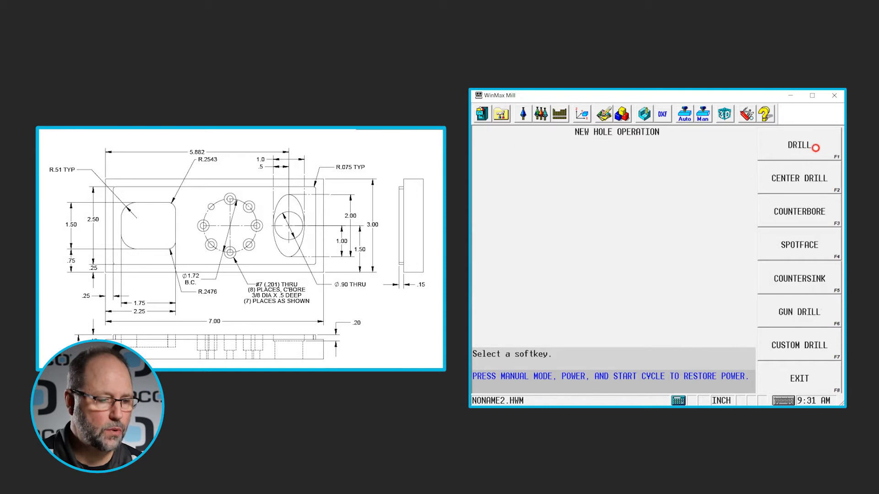
- Add a drill operation to Z bottom -0.8 using the 0.2010 drill as tool 2
left_click(798, 144)
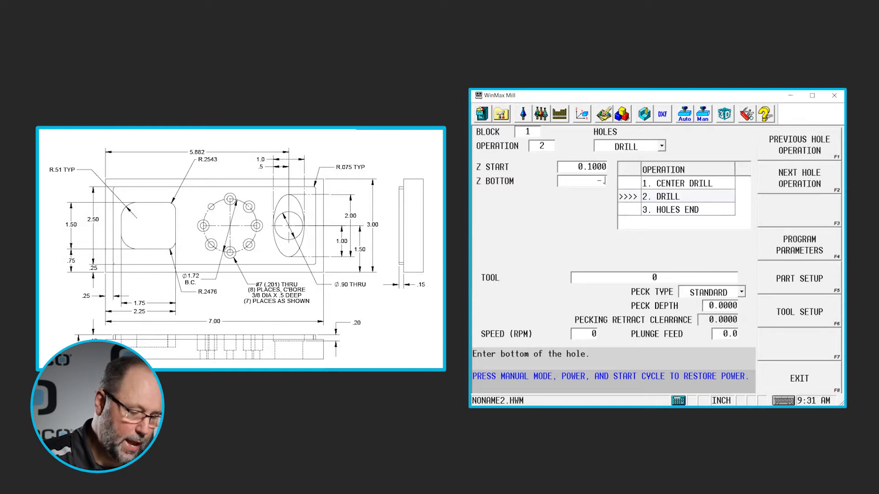
type("-0.8000")
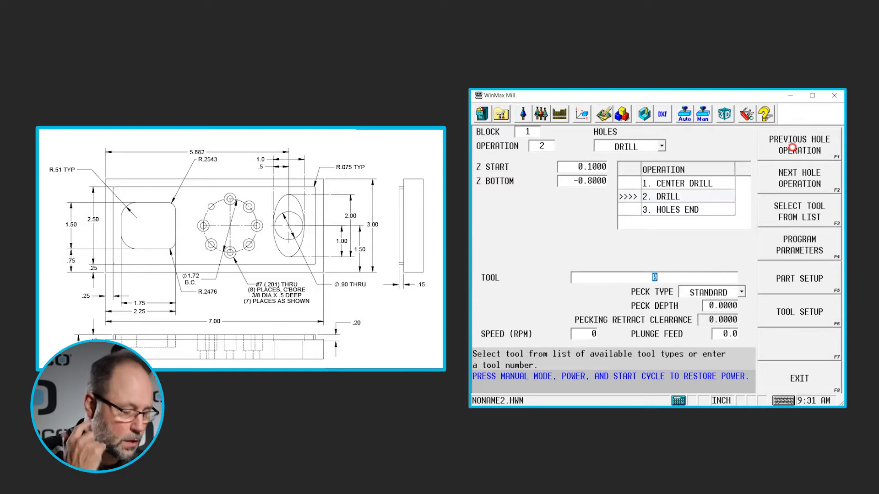
left_click(653, 277)
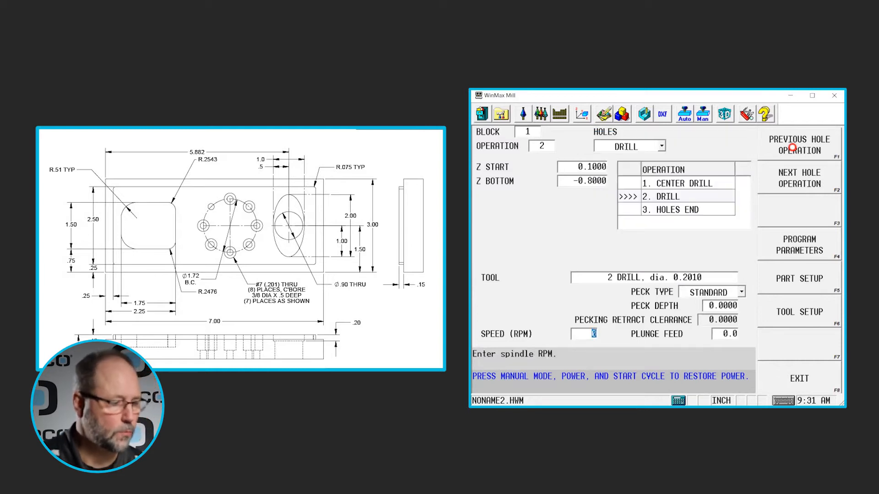
left_click(798, 178)
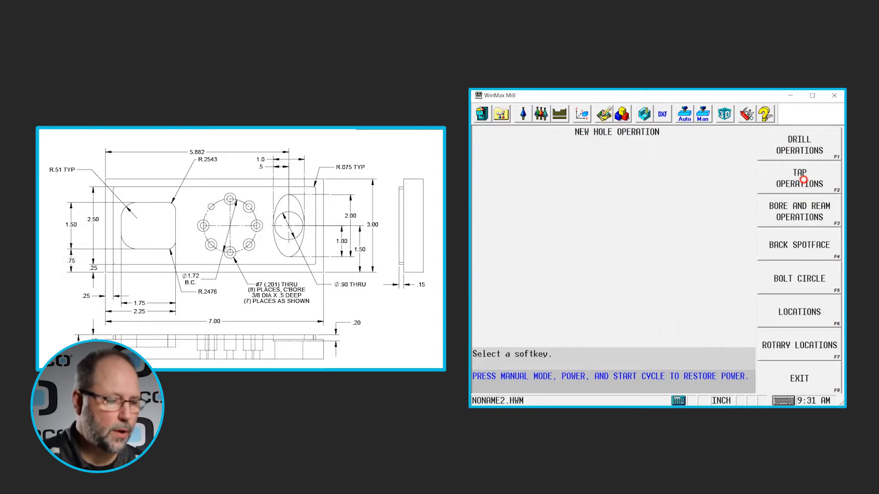
- Add an 8-hole bolt circle centred at X 4, Y 1.5 with 1.72 diameter
left_click(798, 278)
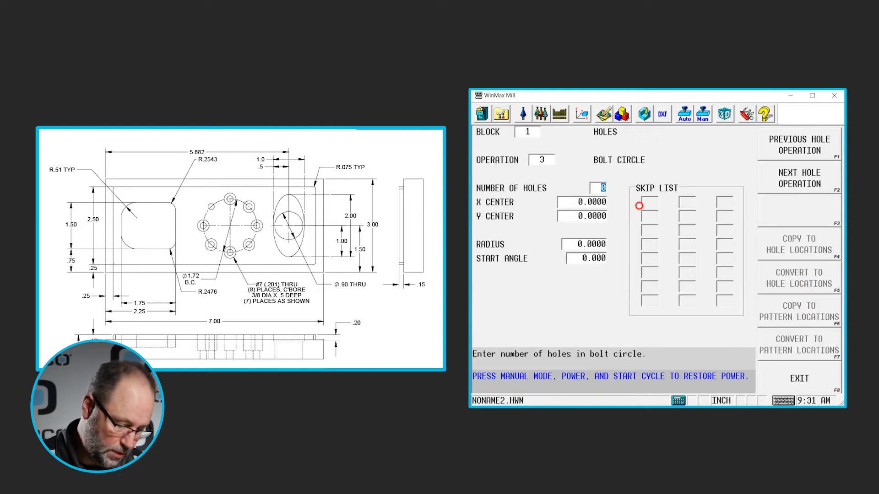
type("8")
left_click(581, 202)
type("4.0000")
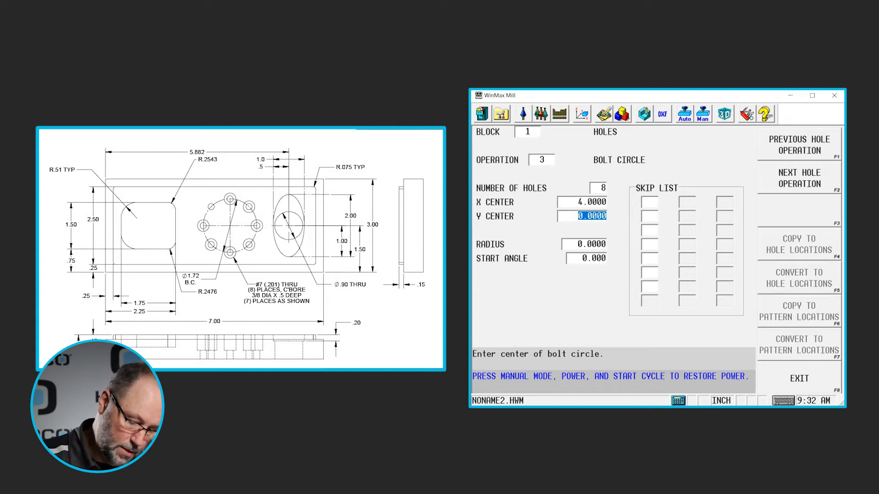
type("1")
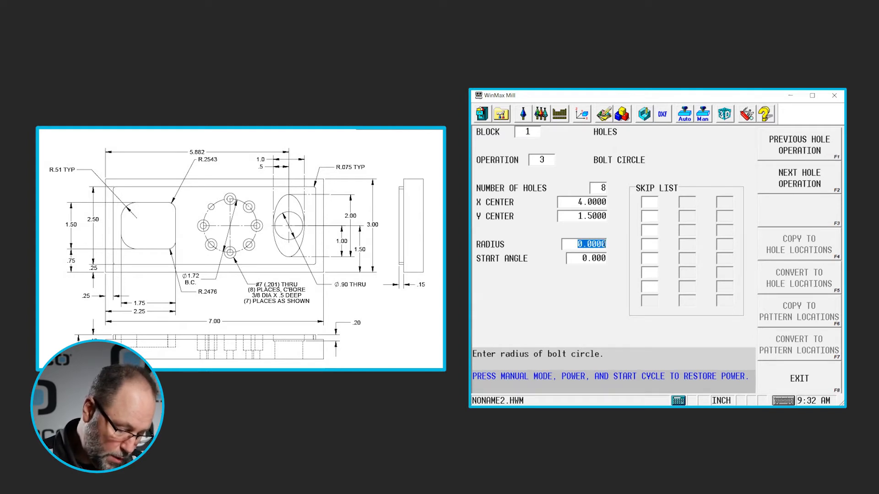
type("1")
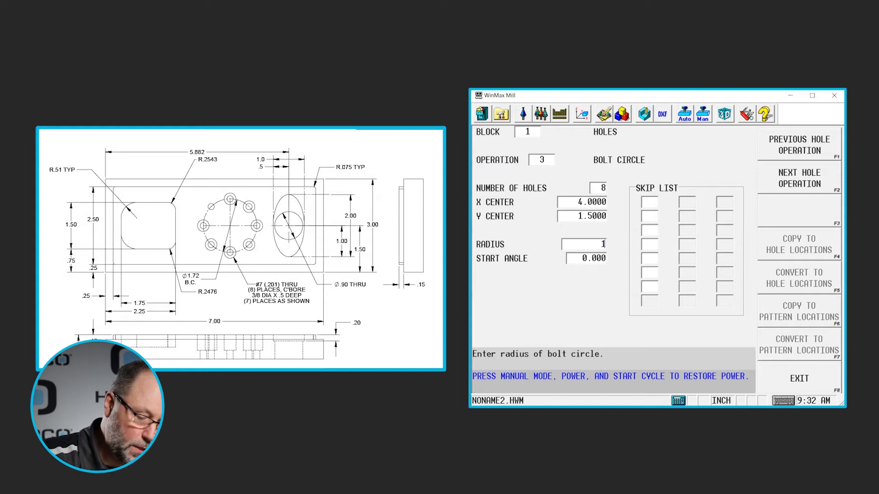
type("1.72")
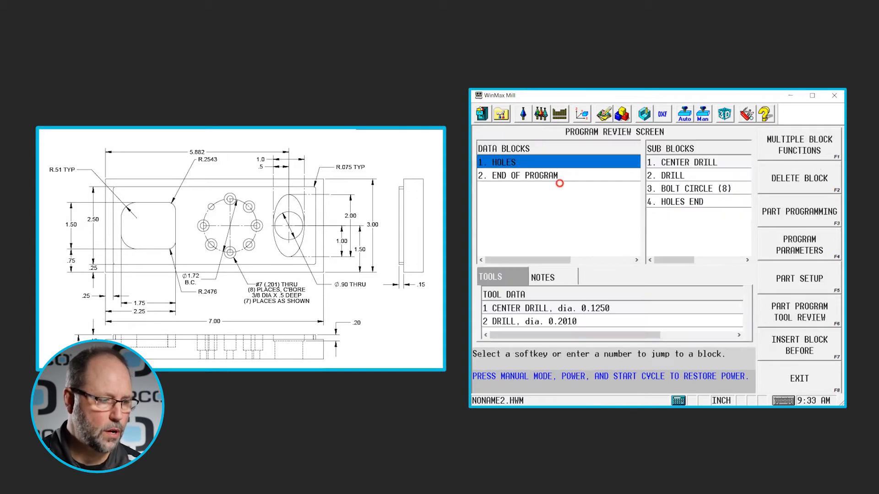
mouse_move(533, 172)
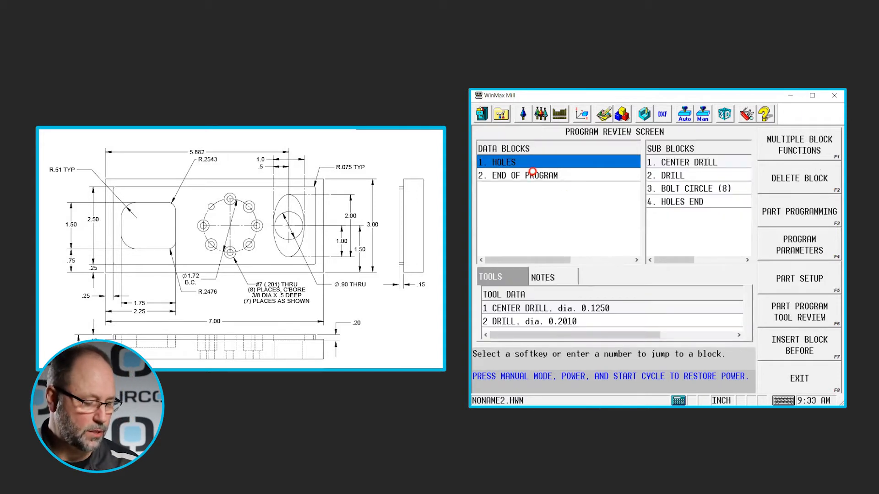
- Copy the HOLES block and delete the center drill sub block from block 2
left_click(527, 175)
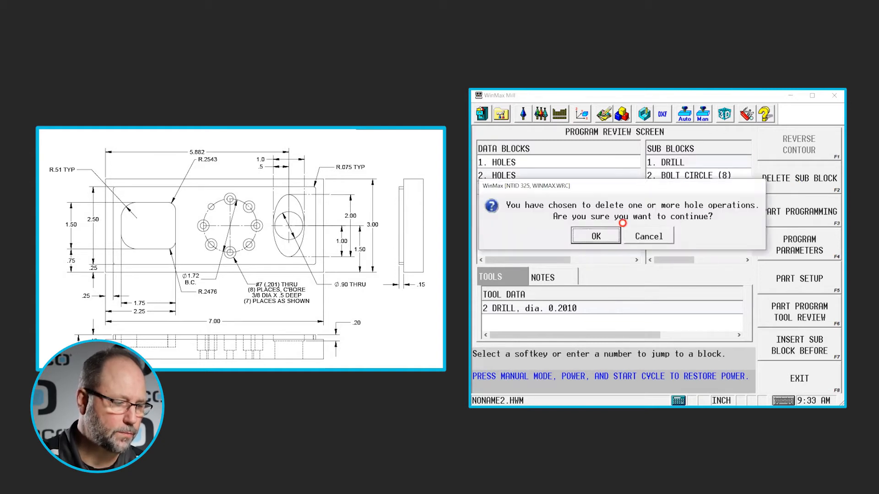
left_click(594, 236)
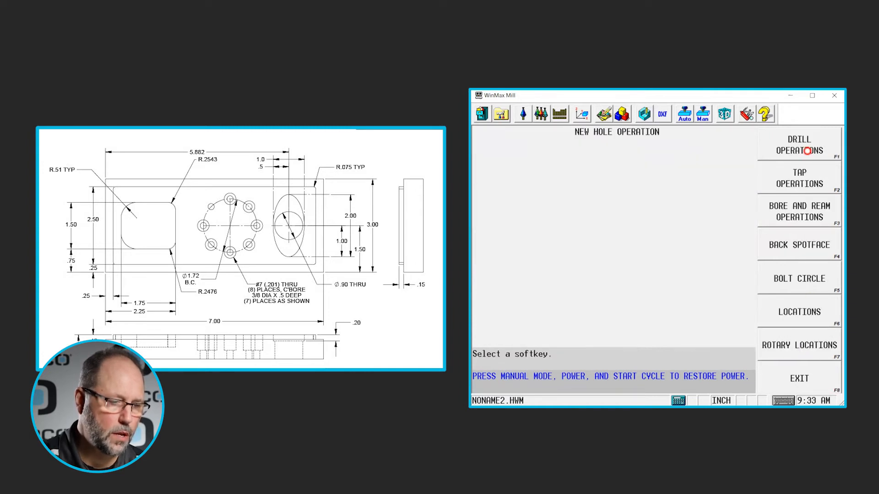
left_click(798, 144)
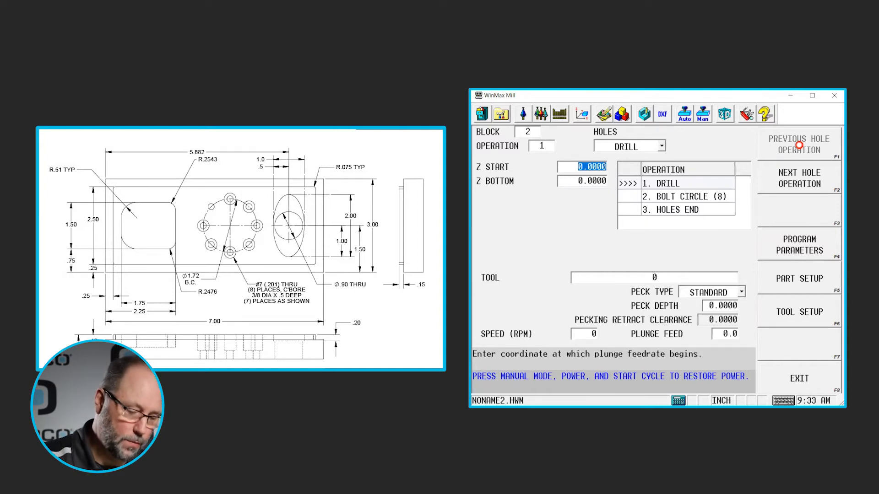
- Set block 2's drill to Z start 0.1 with the 0.3750 end mill and skip hole 4
type("0.1000")
left_click(581, 180)
type("-0.5000")
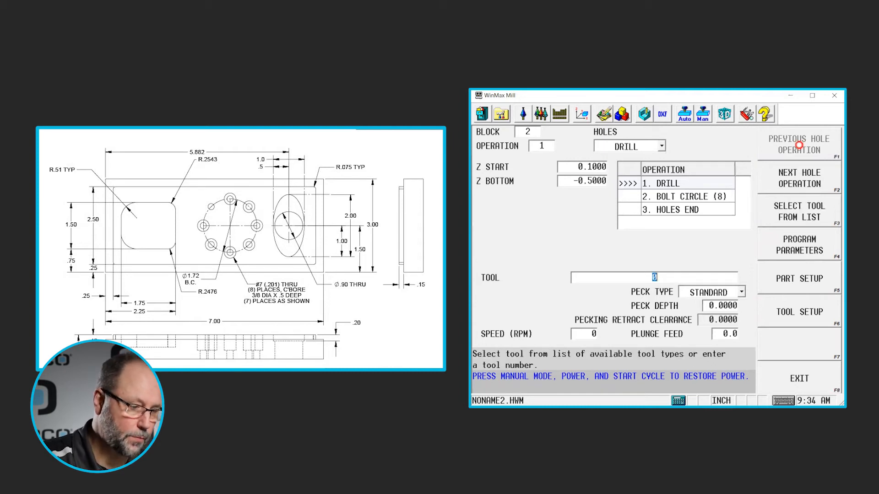
left_click(654, 276)
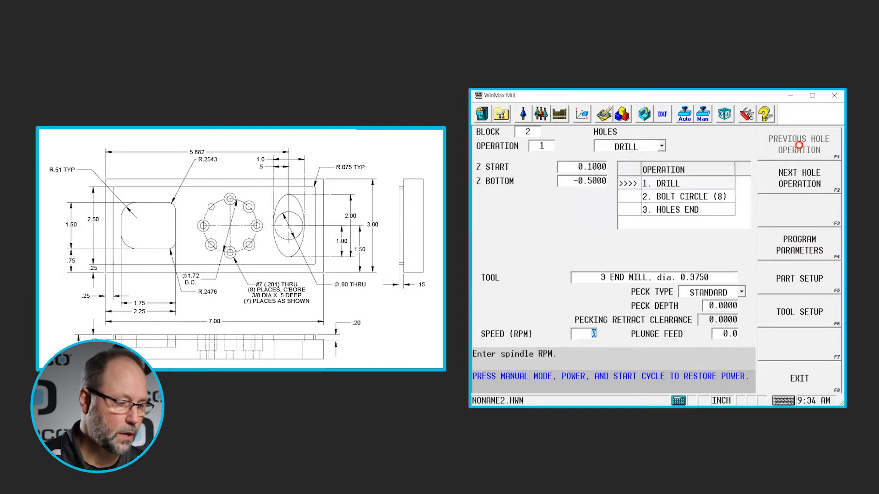
mouse_move(804, 185)
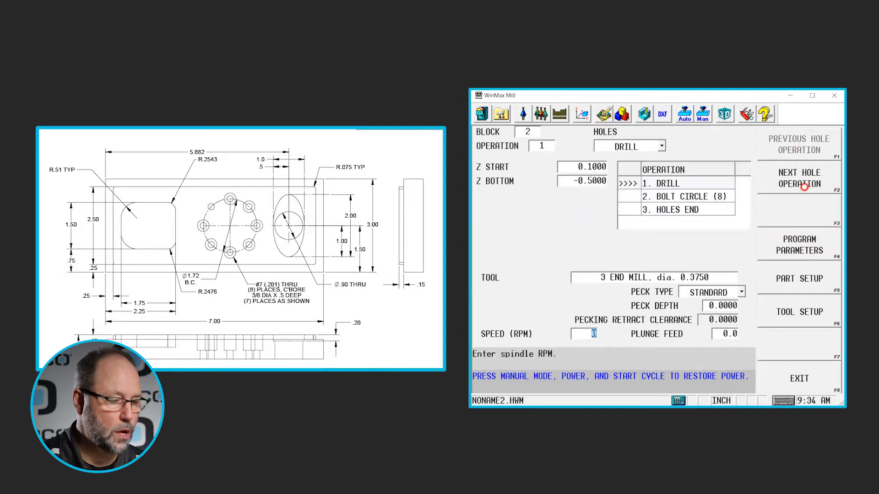
left_click(798, 178)
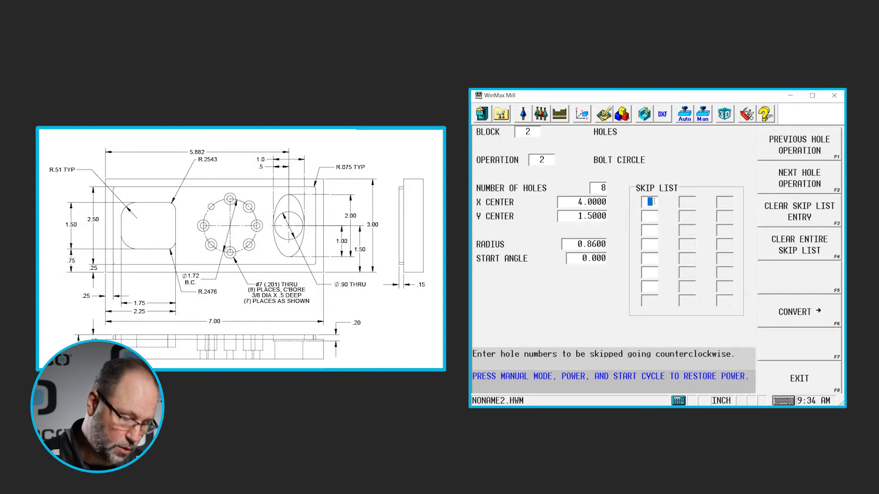
type("4")
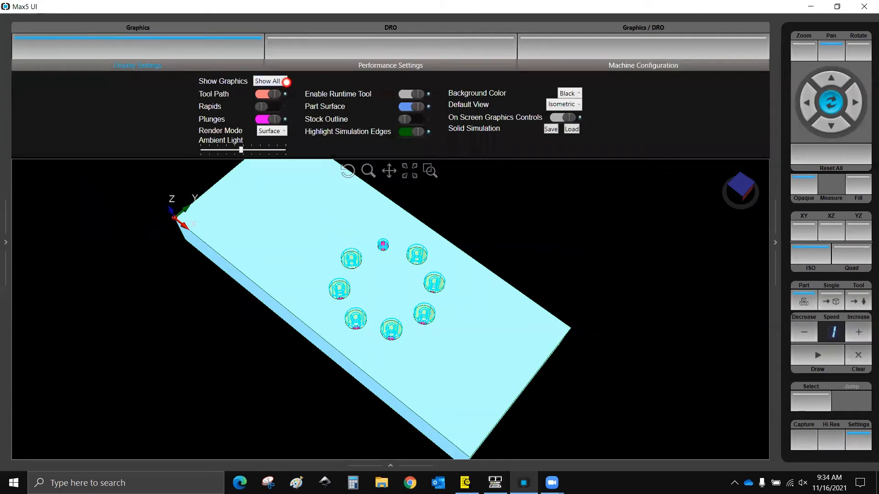
- Close the 3D simulation and return to an empty new block
left_click(269, 80)
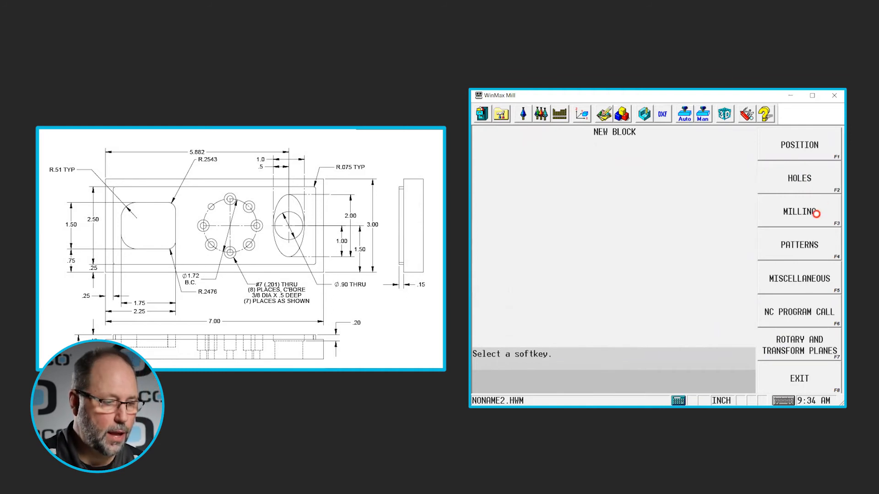
- Define an ellipse at X 5.882, Y 1.5 with 0.5 radius and Z bottom -0.2
left_click(798, 212)
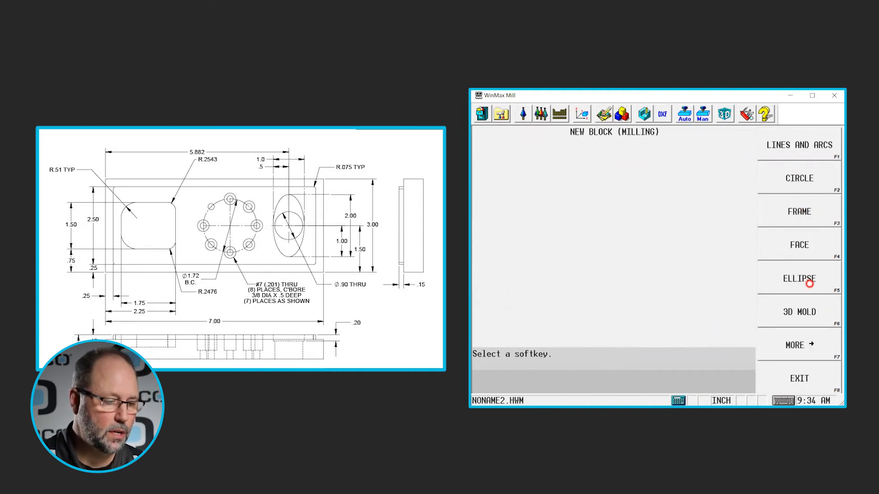
left_click(798, 278)
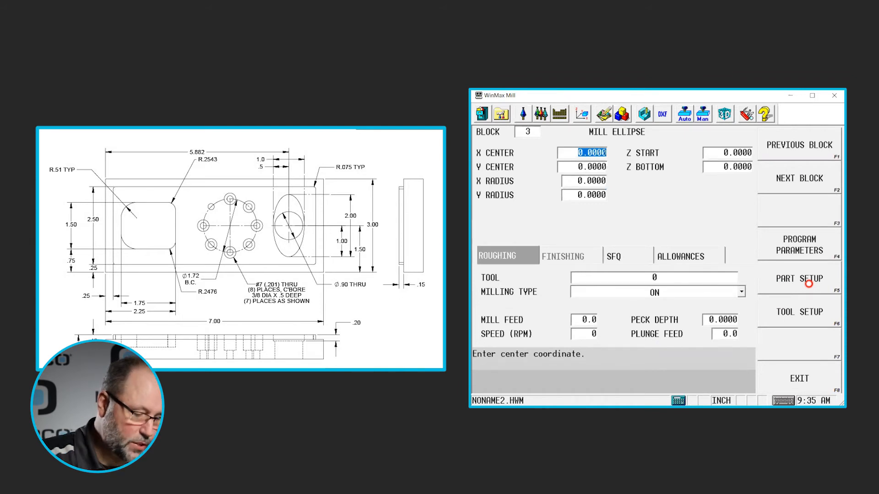
type("5.8820")
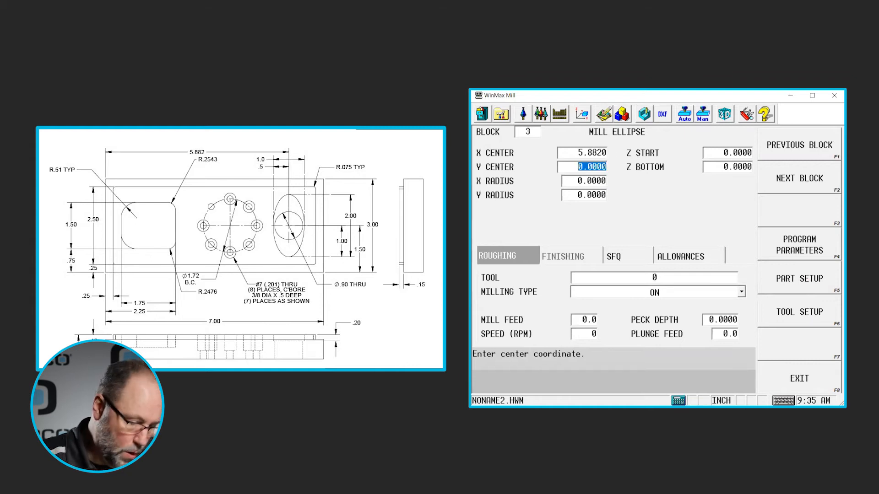
type("1.5")
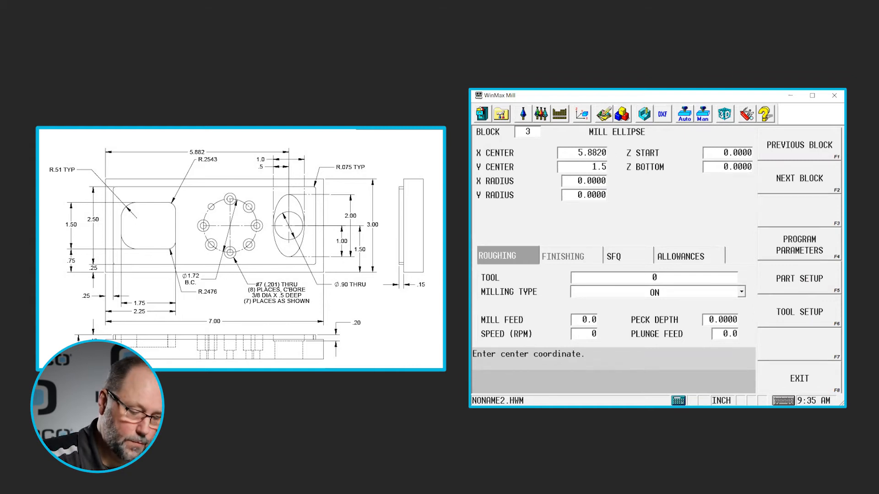
key("Enter")
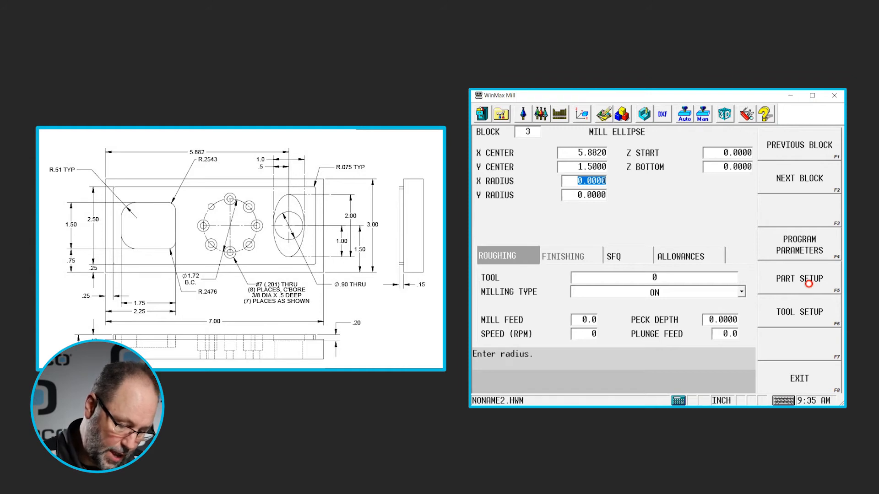
type(".5")
left_click(727, 153)
type("0.1000")
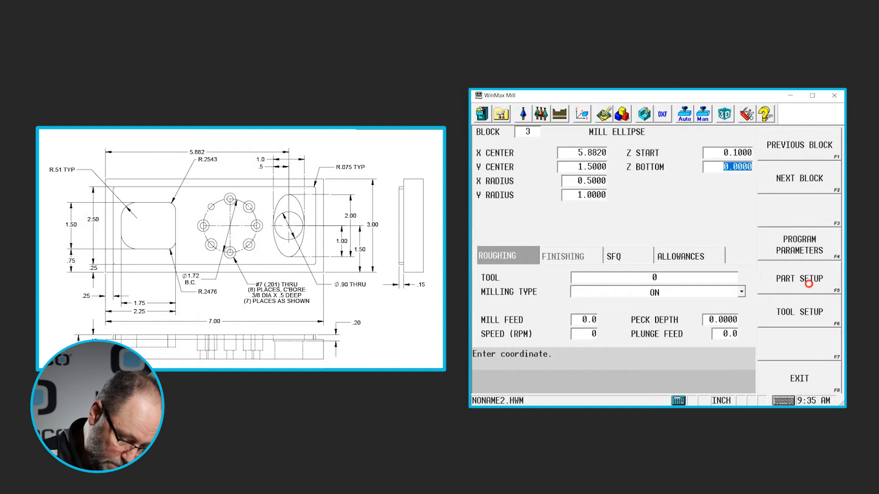
type("-.2")
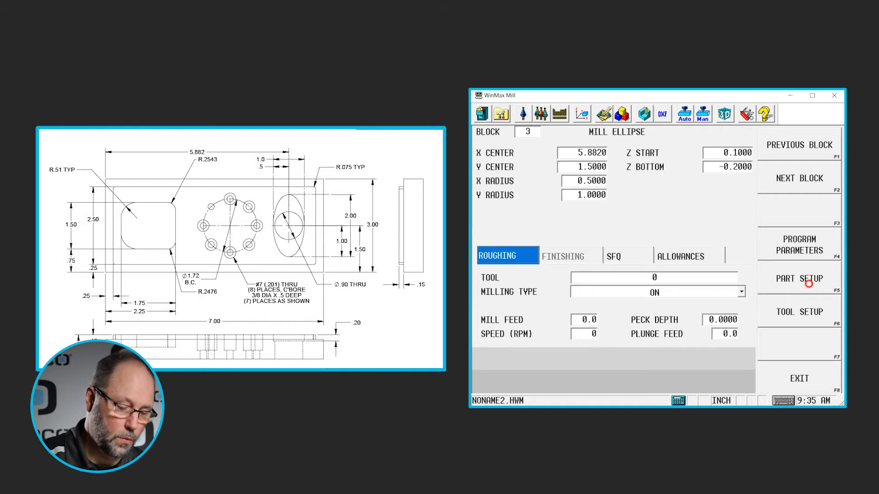
- Make the ellipse an outward pocket boundary cut and move to the next block
left_click(653, 277)
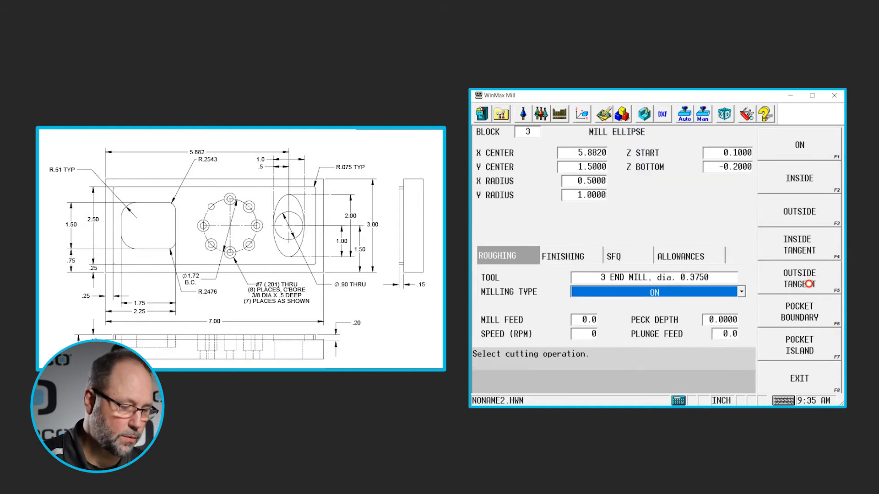
left_click(799, 312)
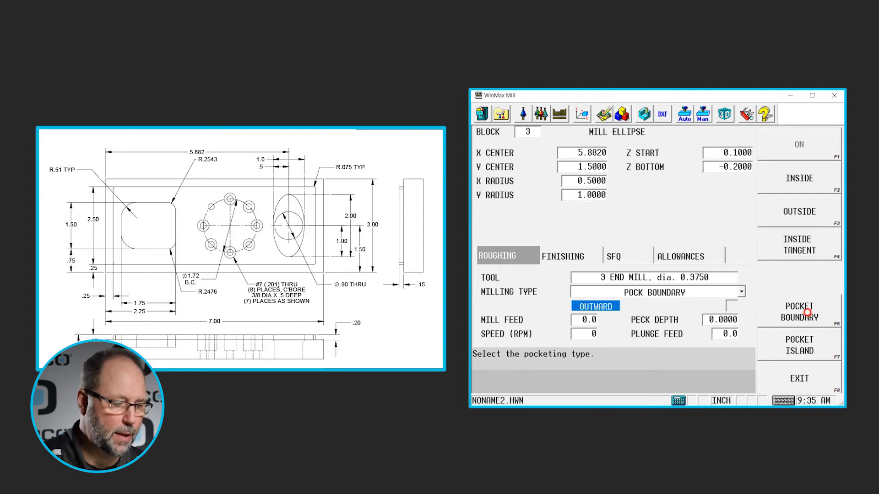
left_click(798, 311)
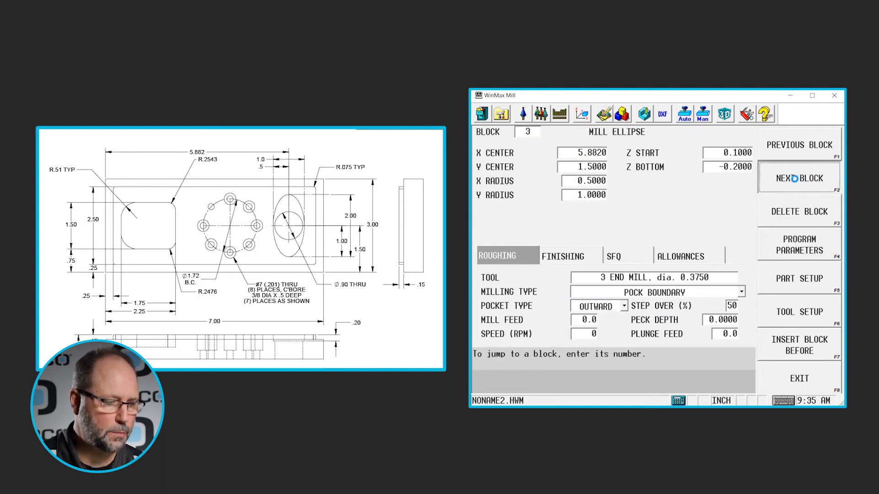
left_click(798, 178)
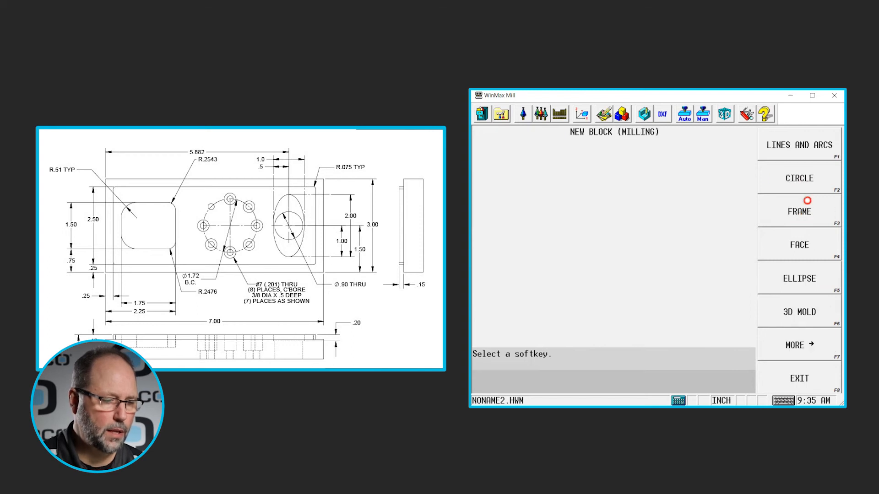
- Add a 0.45-radius circle at X 5.882, Y 1.5 with Z start -0.1
left_click(798, 178)
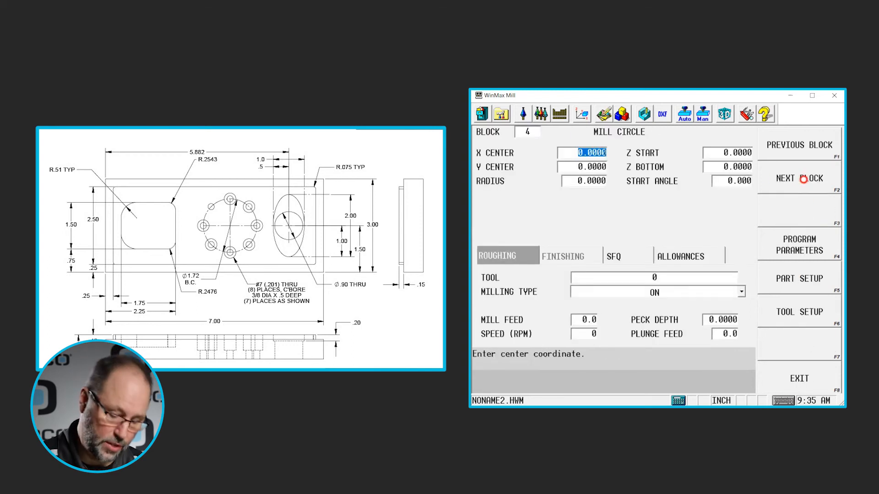
type("5.8820")
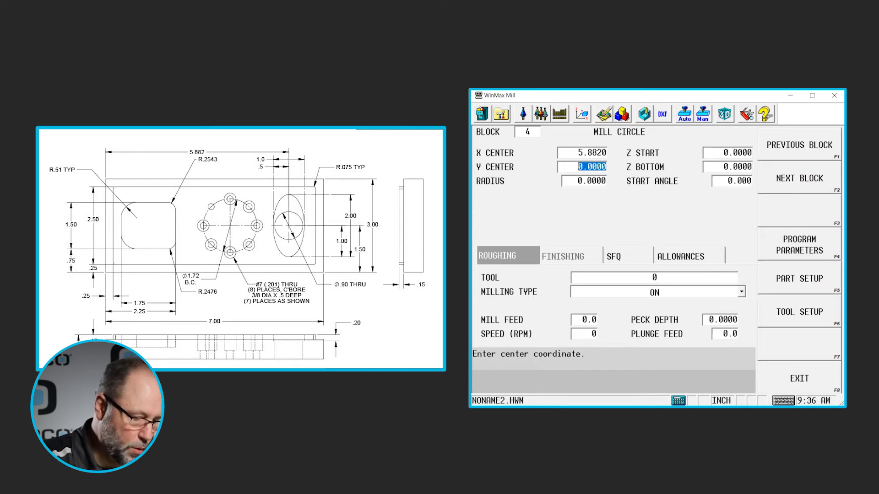
type("1.5")
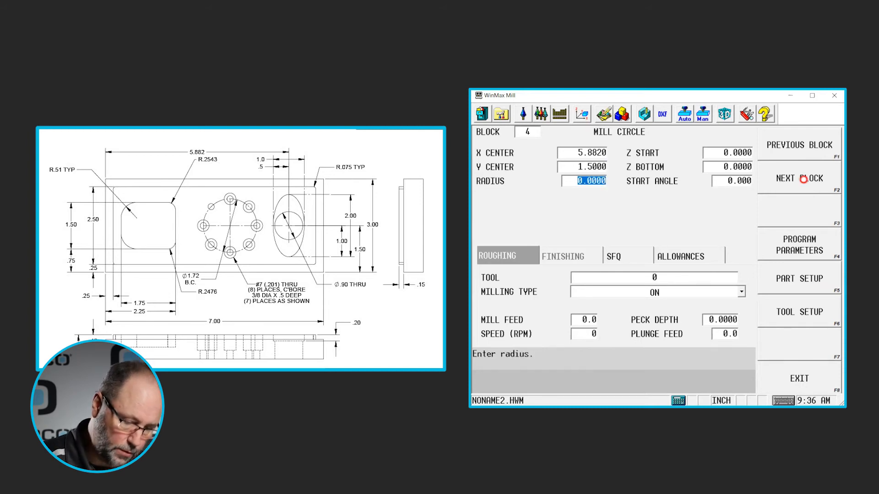
type(".45")
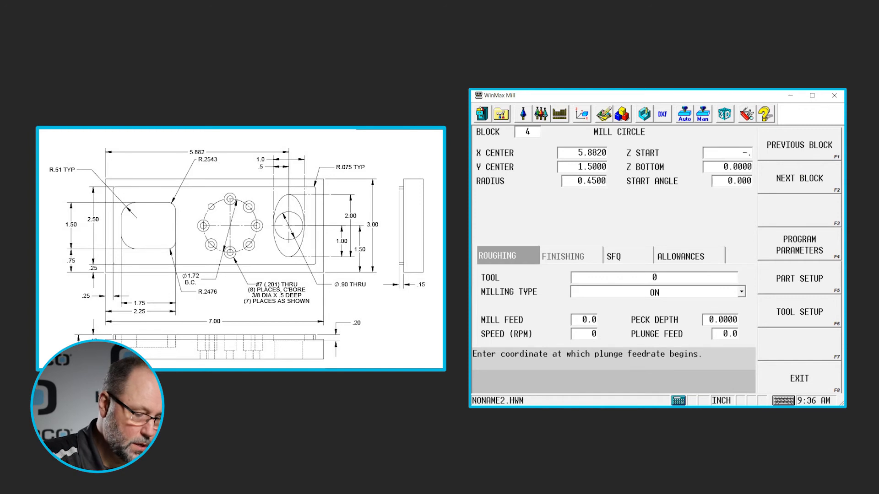
type("-0.1000")
left_click(727, 167)
type("-0.9200")
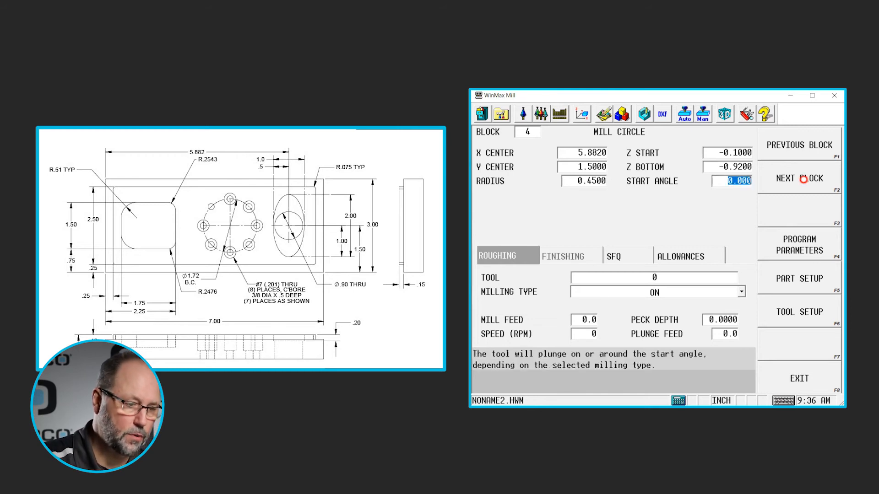
left_click(653, 277)
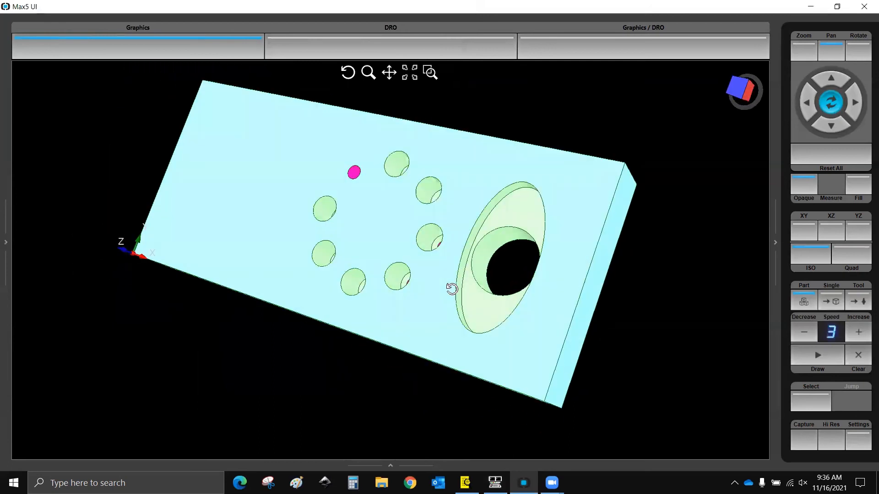
- Rotate the simulated part to inspect the ellipse pocket and through hole
left_click_drag(451, 289, 465, 306)
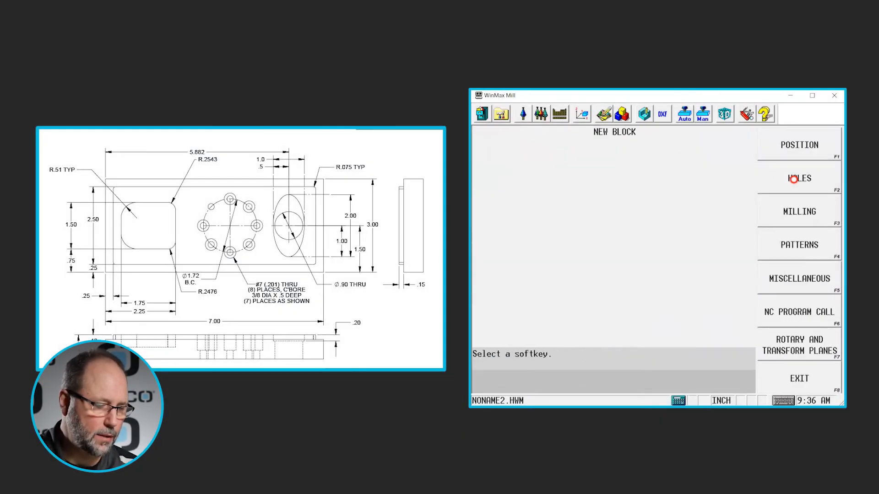
- Start a Mill Frame block with corner 0.25/0.25, X length 6.5 and Y length 2.5
left_click(798, 212)
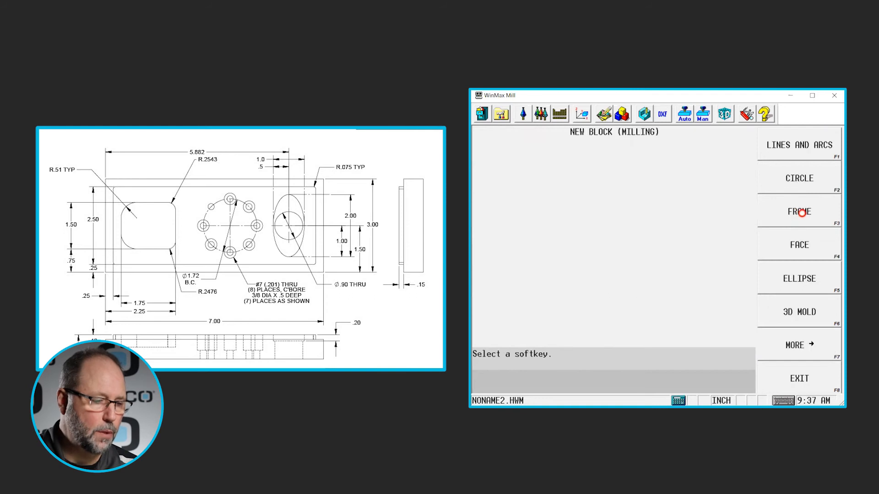
left_click(798, 212)
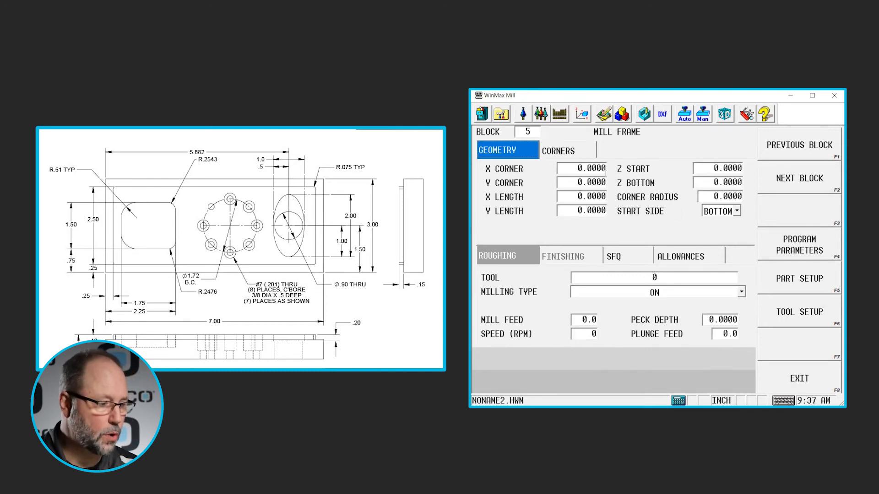
left_click(582, 169)
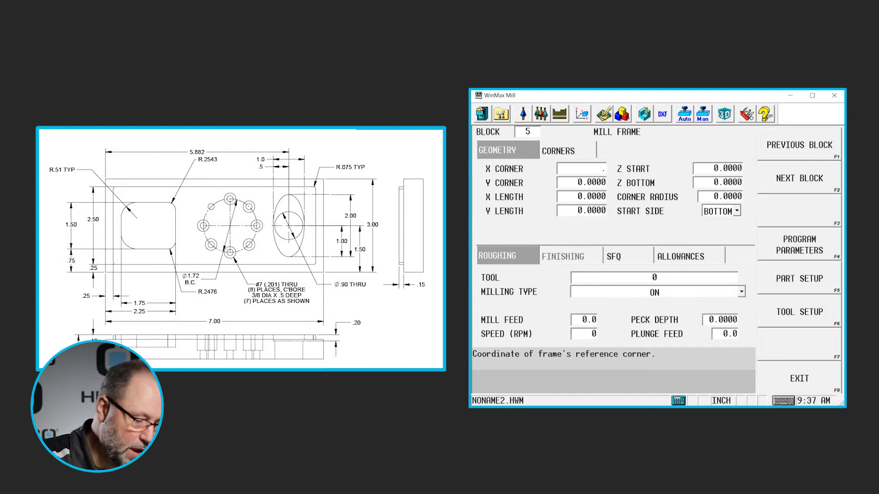
type("0.2500")
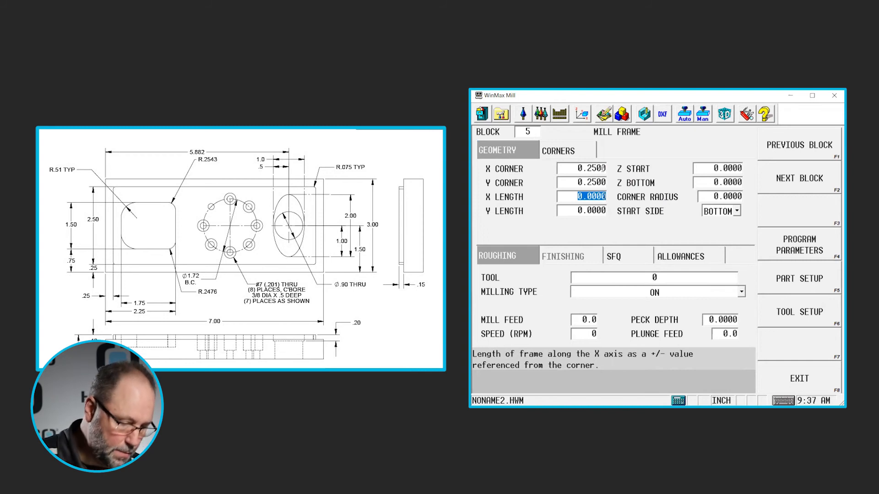
type("6.5")
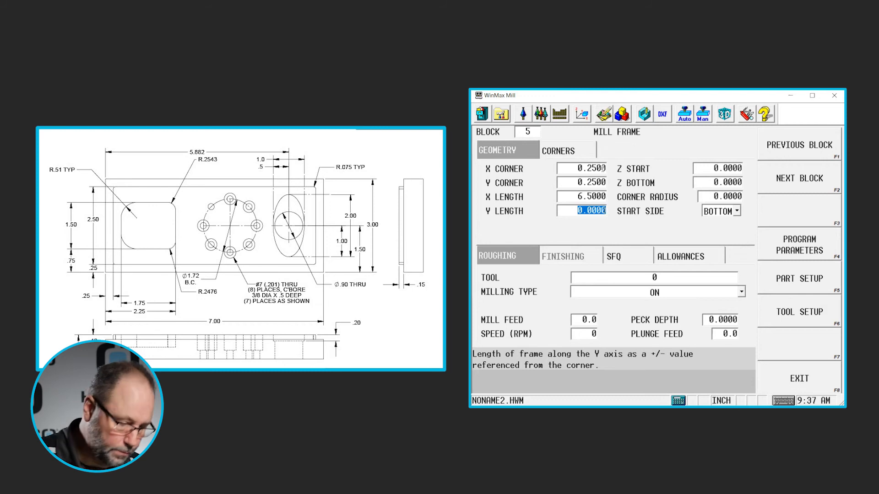
type("2.5")
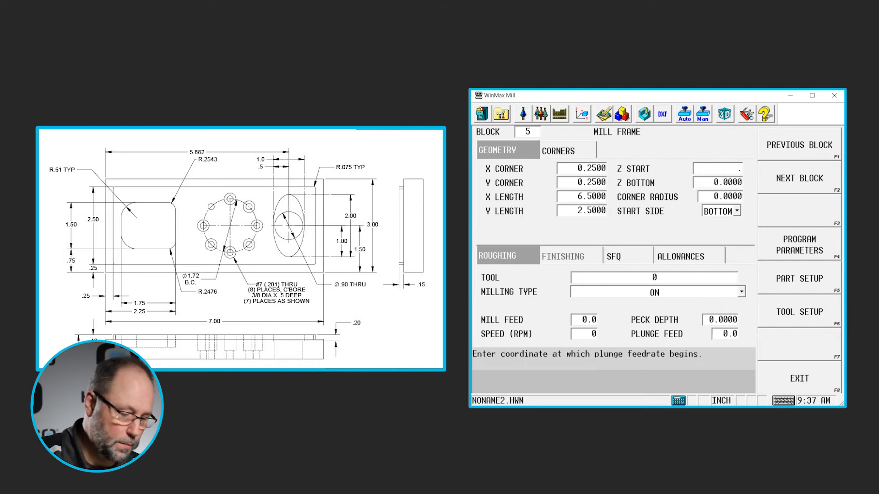
- Set the frame's Z start 0.1, Z bottom -0.15 and outside milling type
type("0.1000")
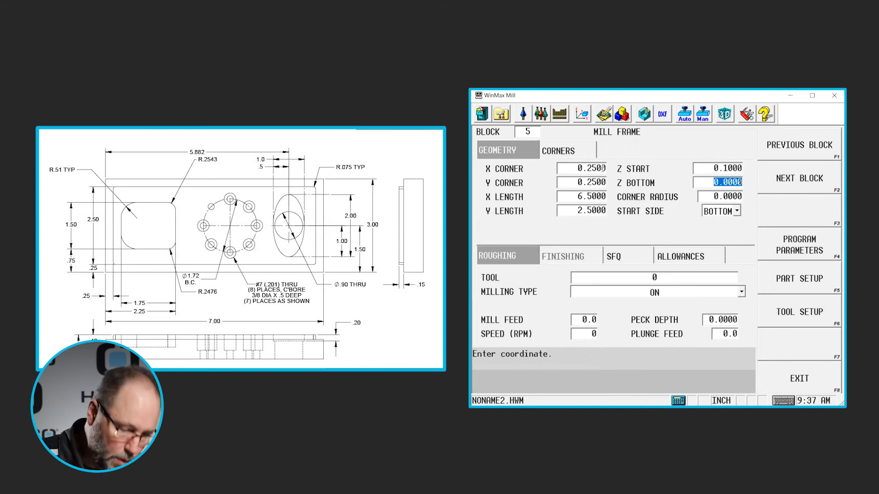
type("-.1")
left_click(720, 196)
type("0.0750")
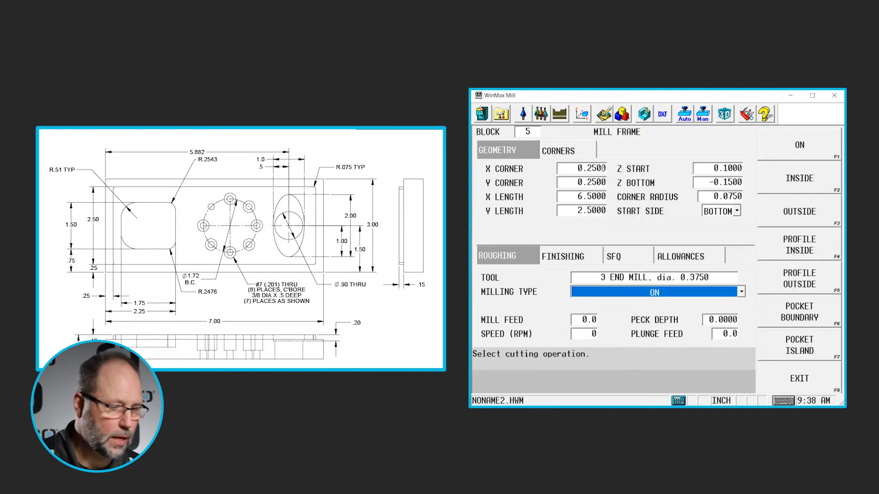
left_click(798, 211)
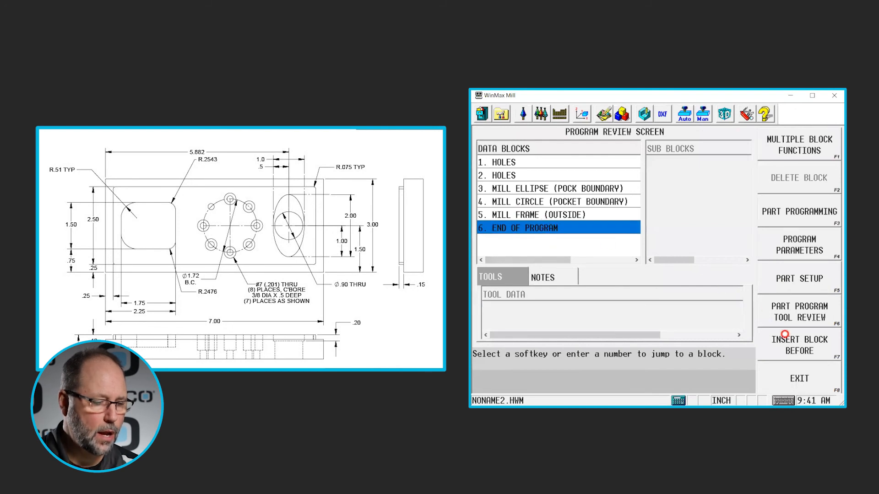
- Insert a Frame block before End of Program, creating block 6
left_click(798, 343)
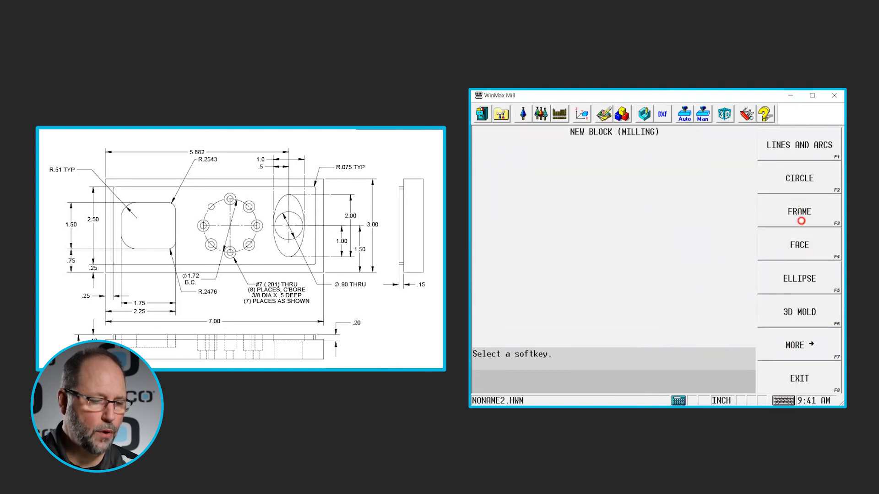
left_click(798, 211)
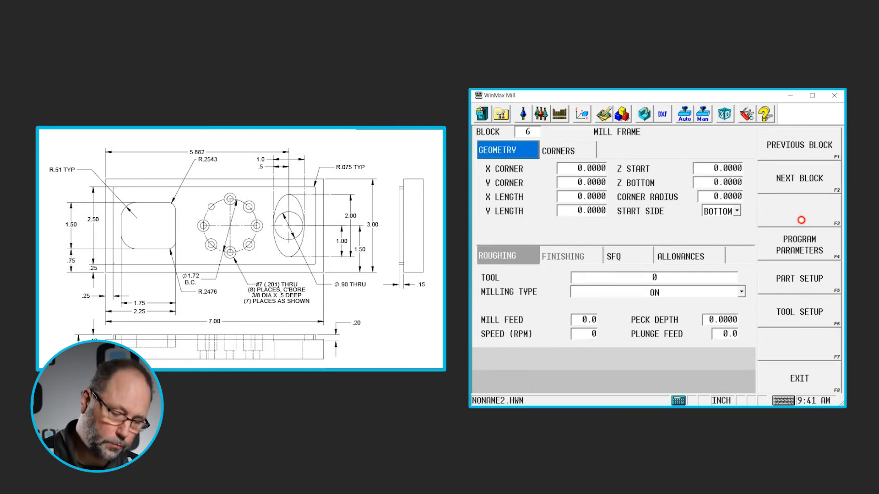
- Enter frame corner X 2.25, Y 0.75, lengths -1.75 by 1.5, Z start 0.1
left_click(582, 168)
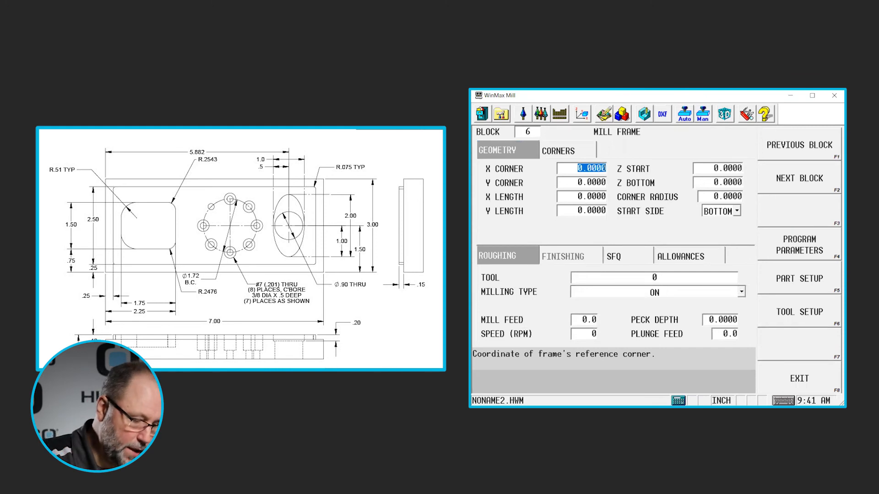
type("2.25")
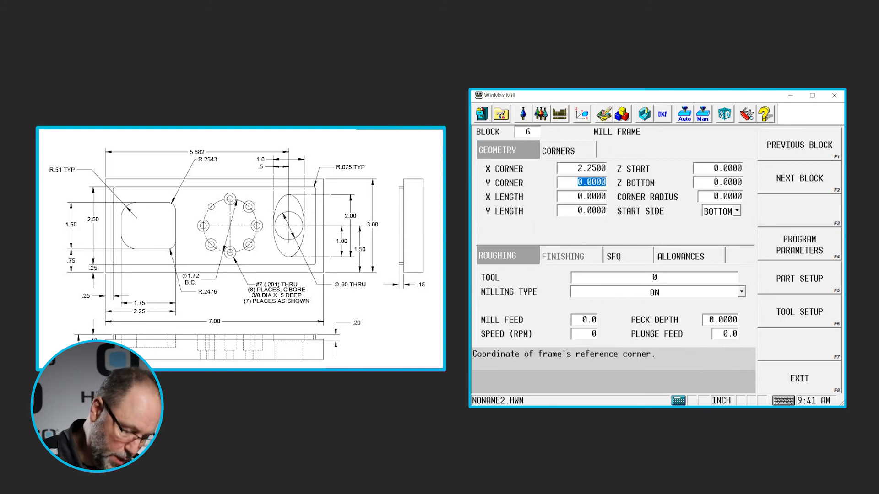
type(".75")
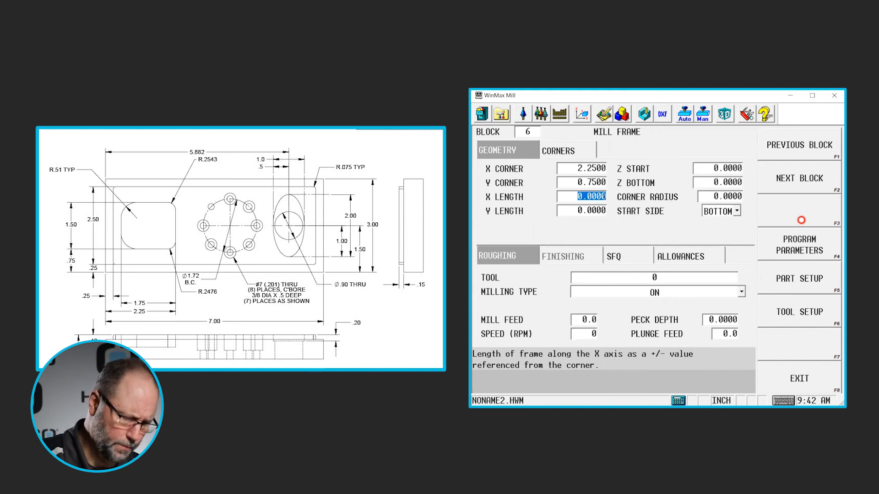
type("-1.")
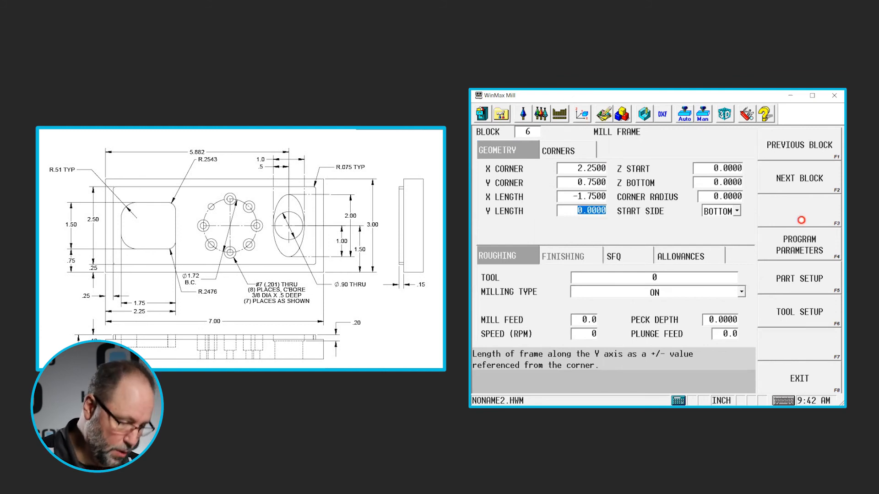
type("1.5")
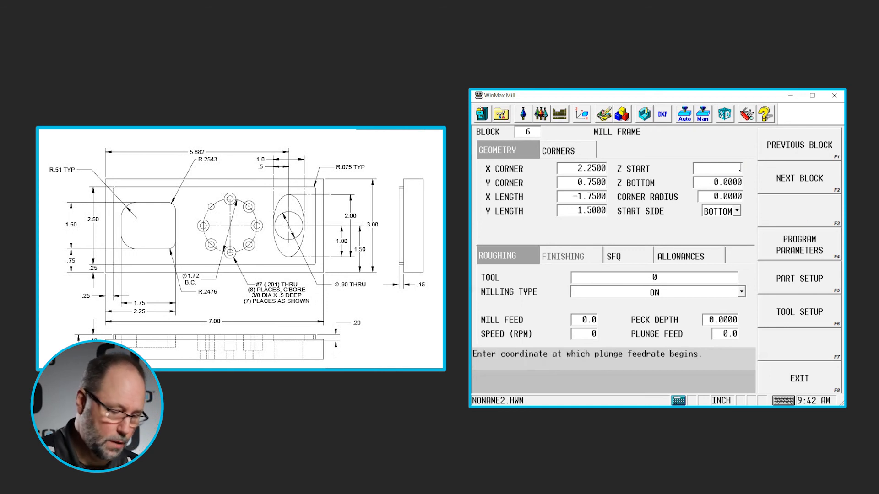
type("0.1000")
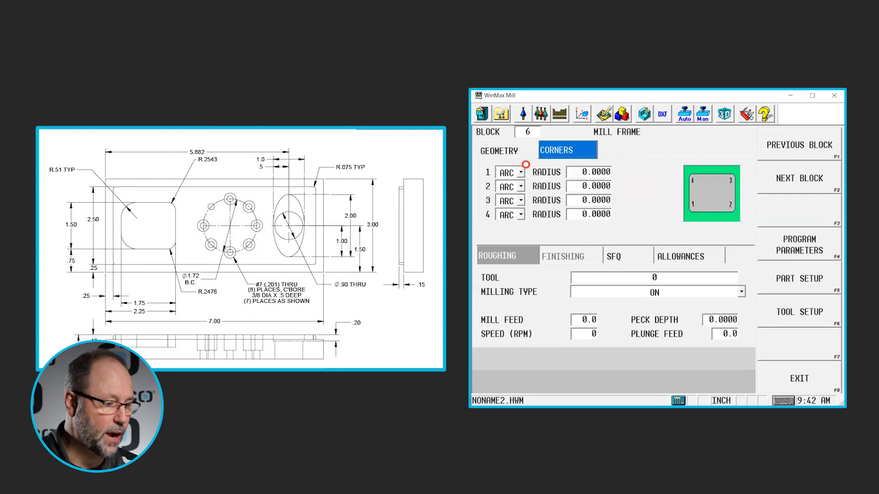
- Set corner radii 0.51 and 0.2476 and pick the milling type for tool 3
left_click(589, 171)
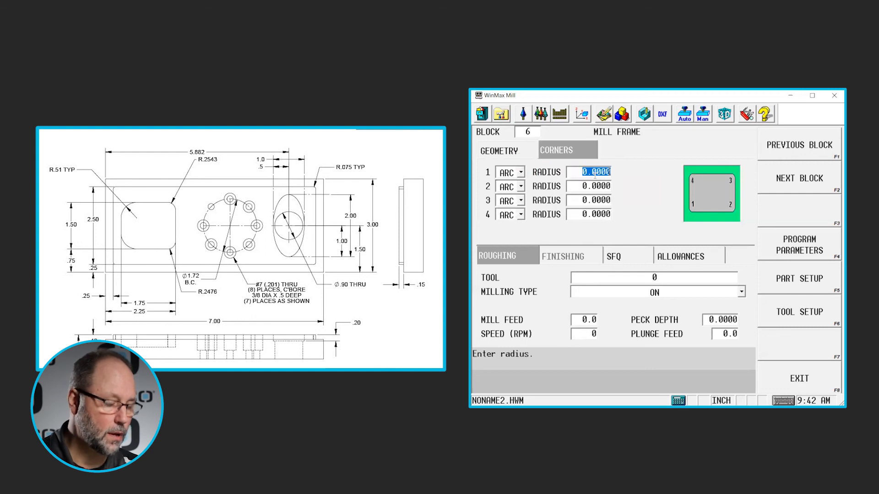
type(".51")
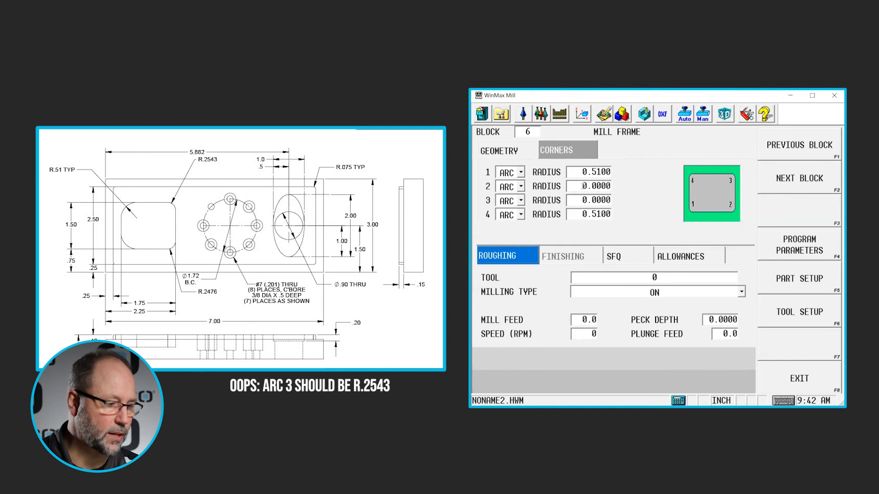
left_click(588, 186)
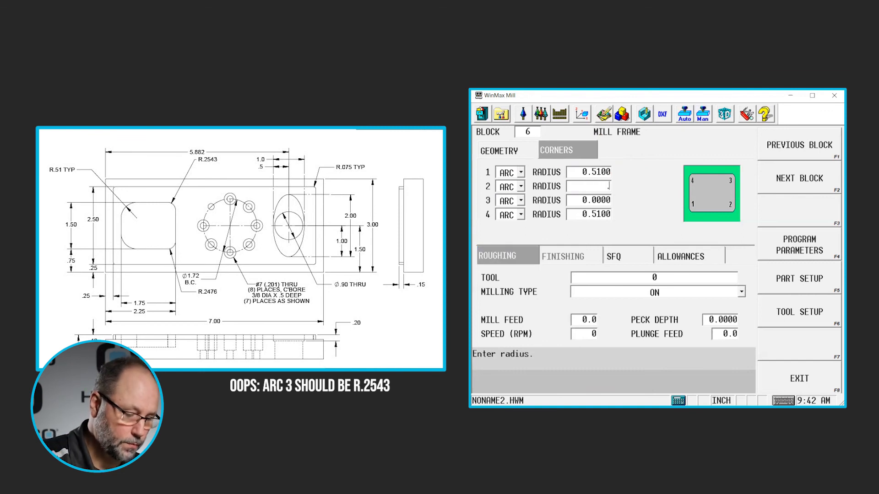
type(".2476")
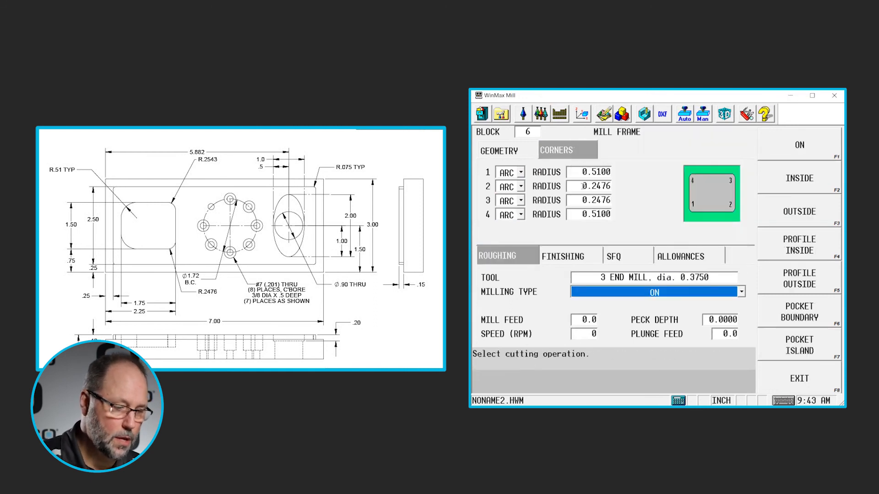
left_click(799, 312)
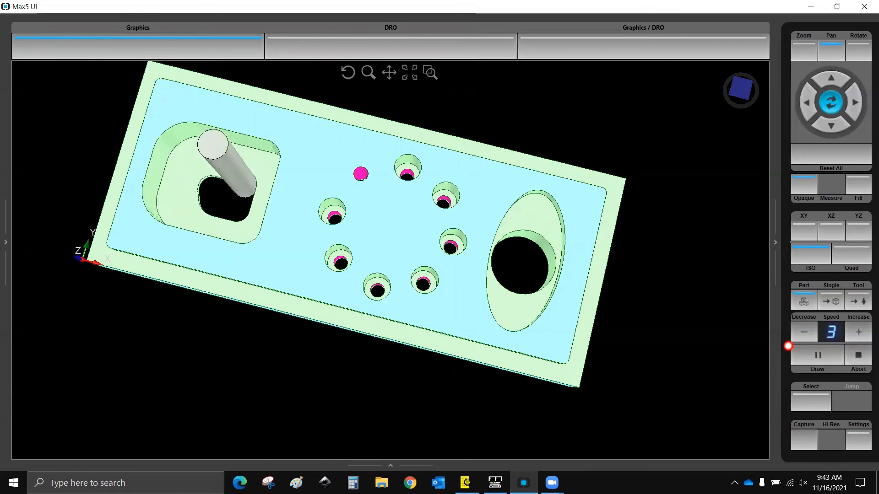
- Run the Draw simulation to show the rounded frame pocket in 3D graphics
left_click(816, 355)
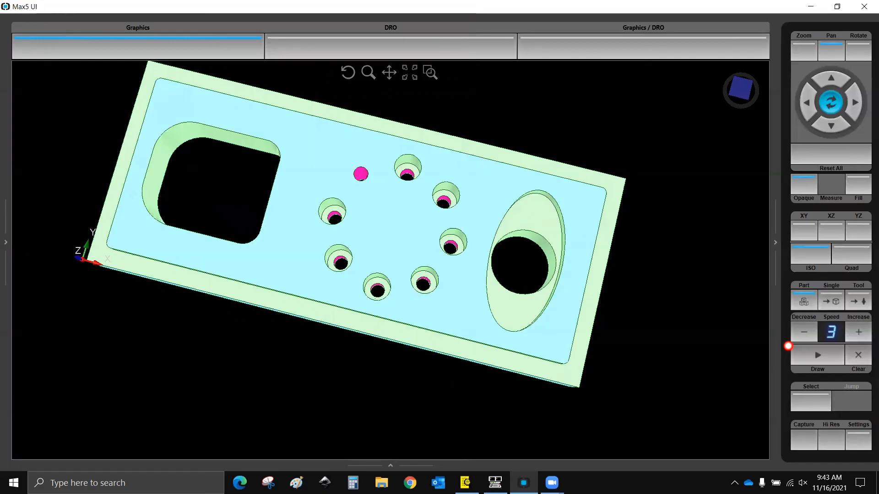